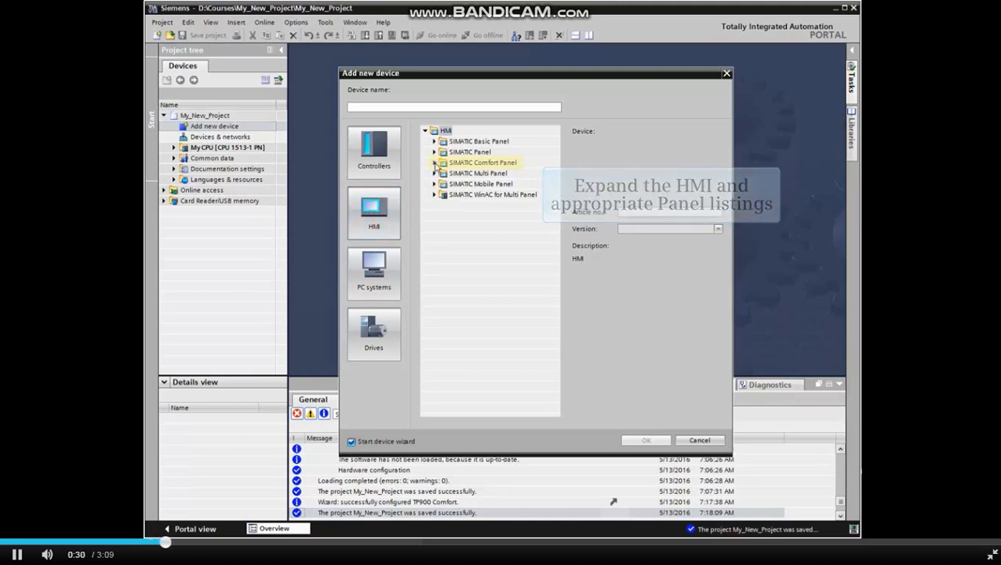
Step: Add a TP900 Comfort 9-inch panel at version 13.0.1.0 and confirm to start its device wizard
click(435, 162)
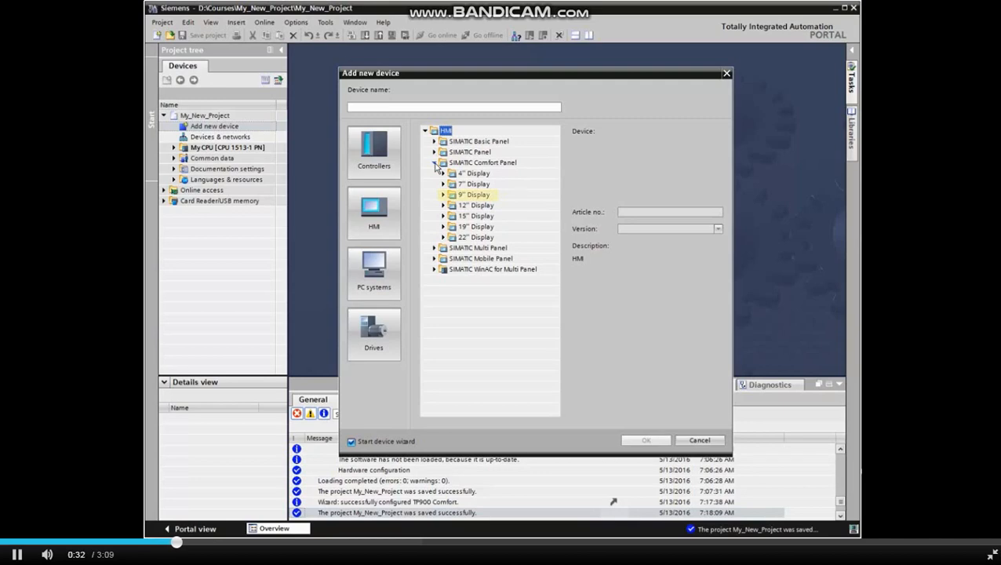
click(442, 195)
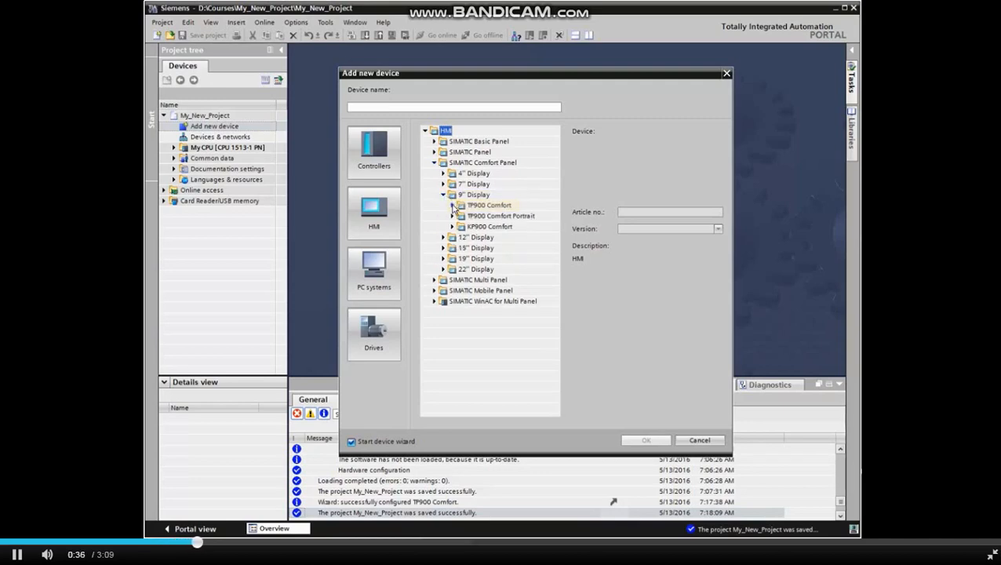
click(453, 204)
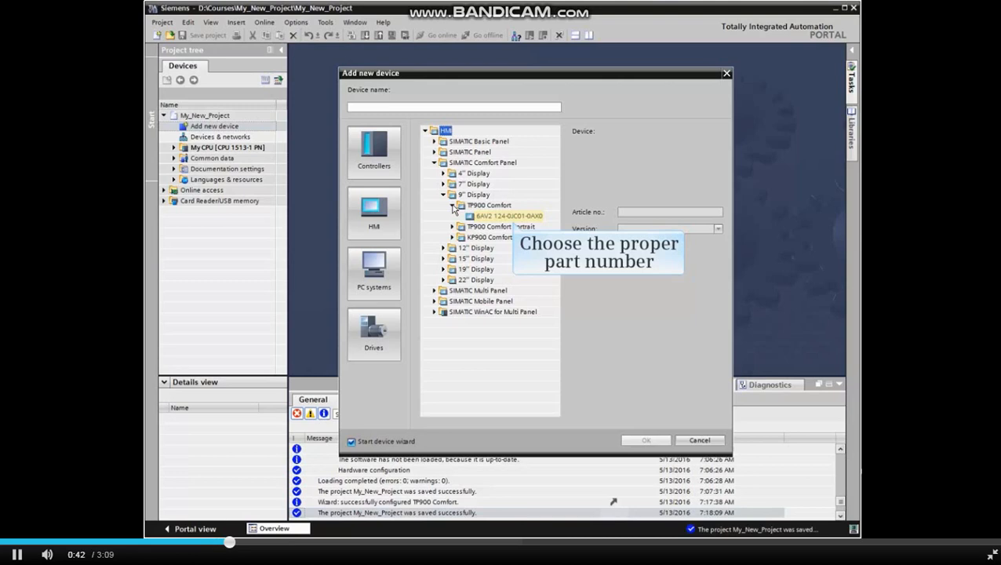
click(508, 217)
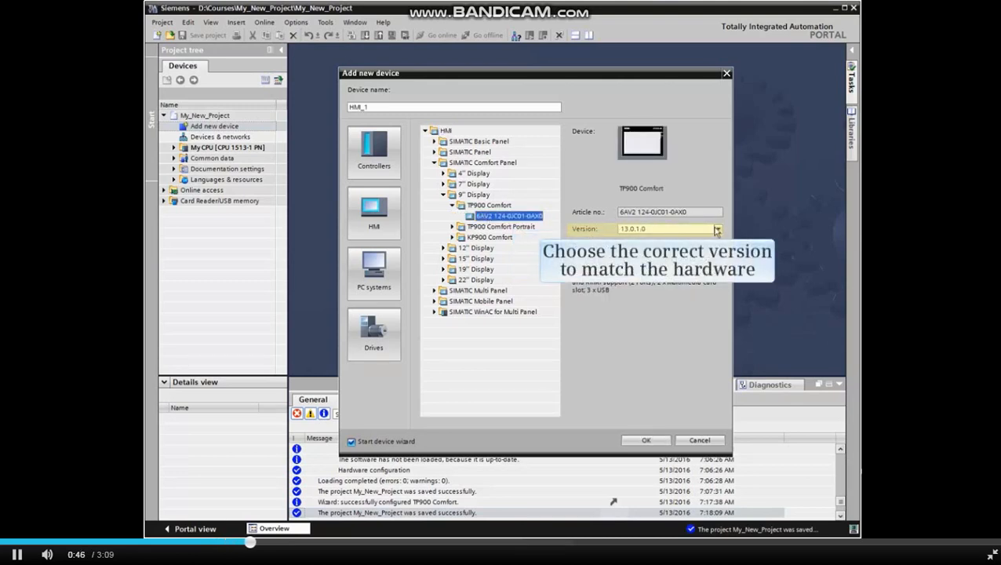
click(716, 229)
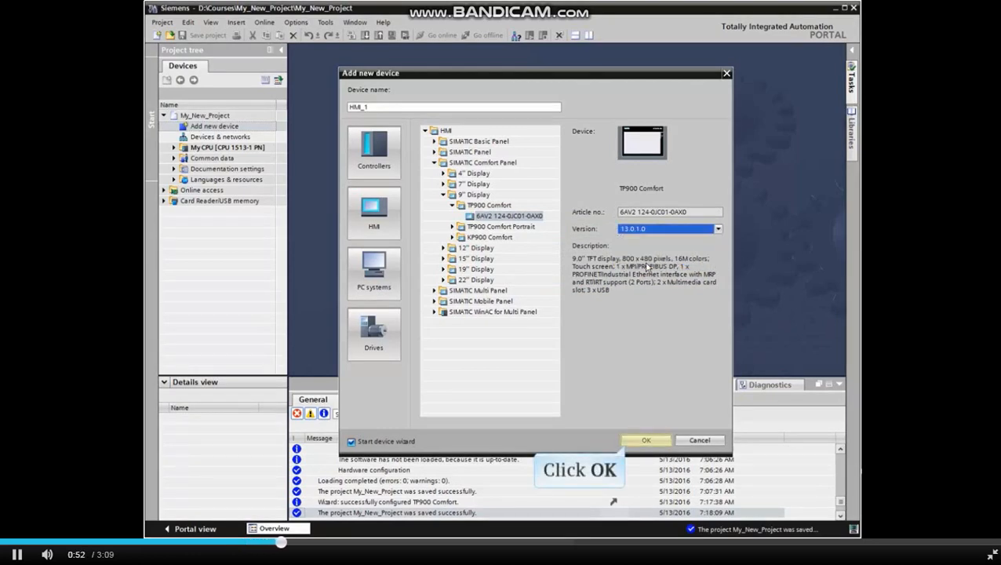
click(644, 439)
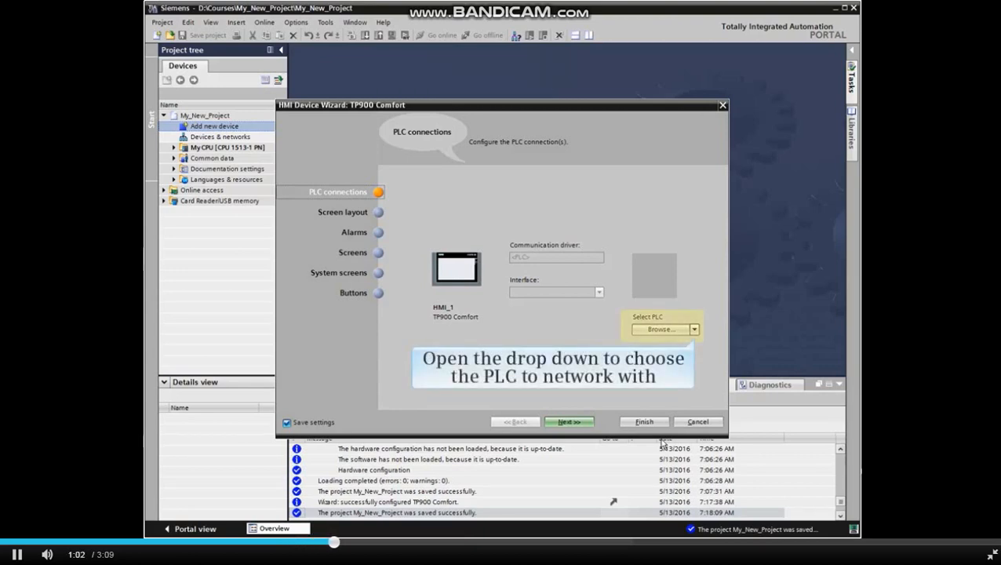
mouse_move(694, 361)
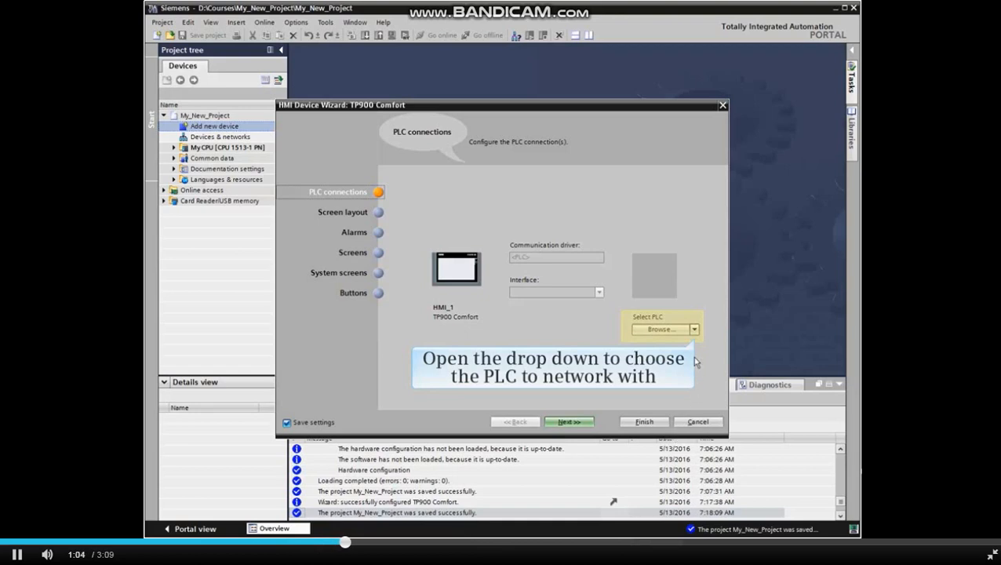
Step: Select My CPU as the networked PLC, confirm it and advance to Screen layout
click(694, 329)
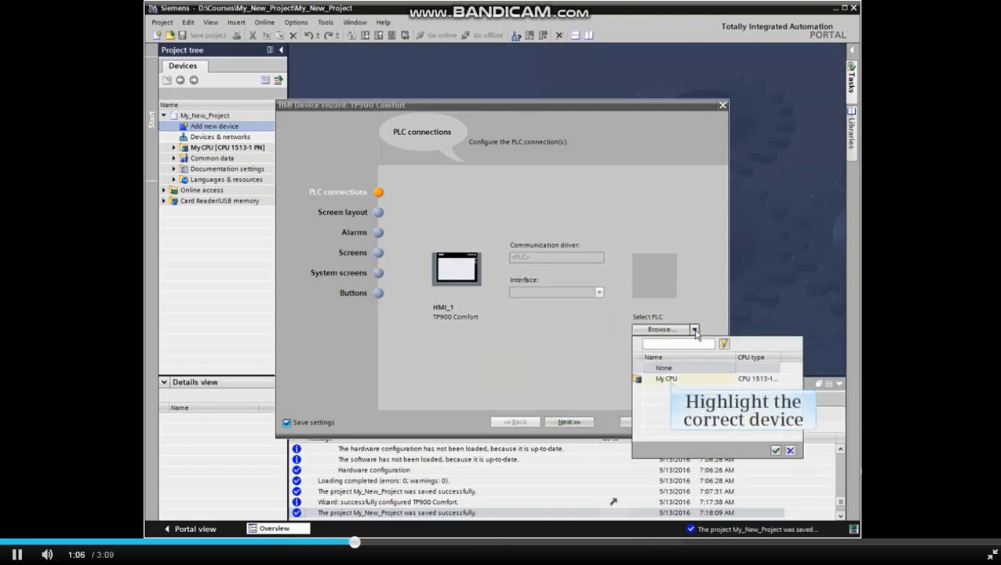
click(665, 379)
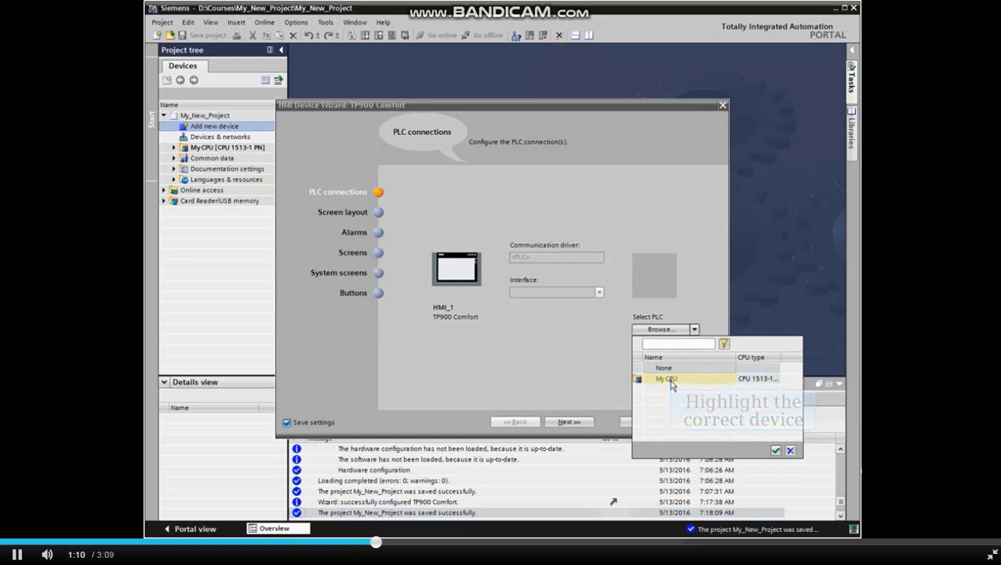
click(666, 378)
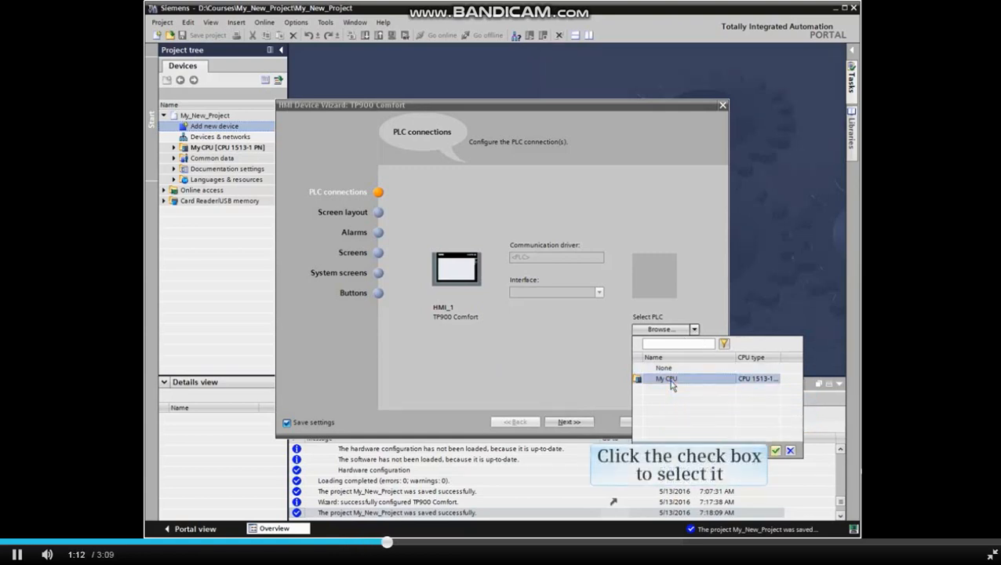
mouse_move(741, 397)
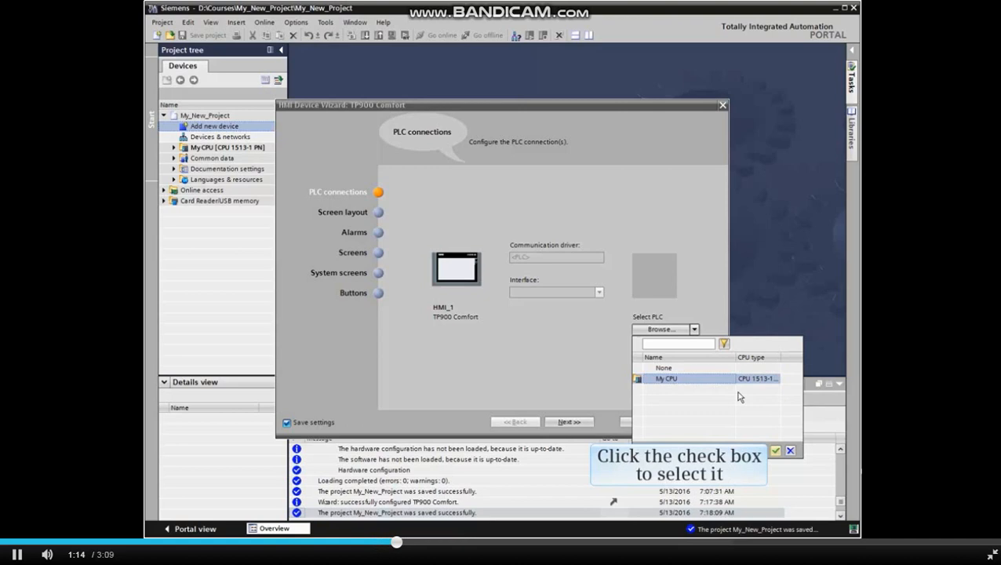
click(665, 378)
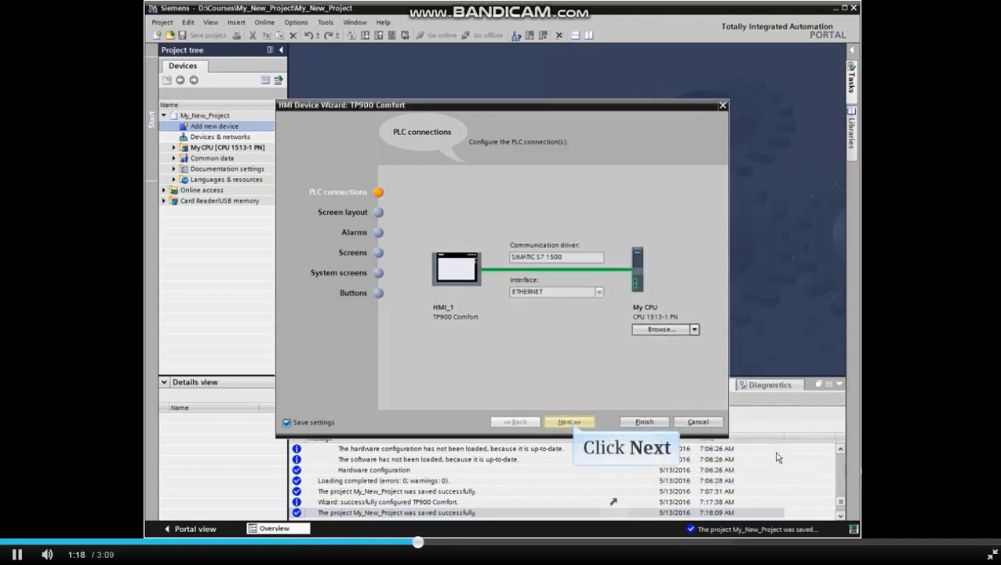
mouse_move(626, 447)
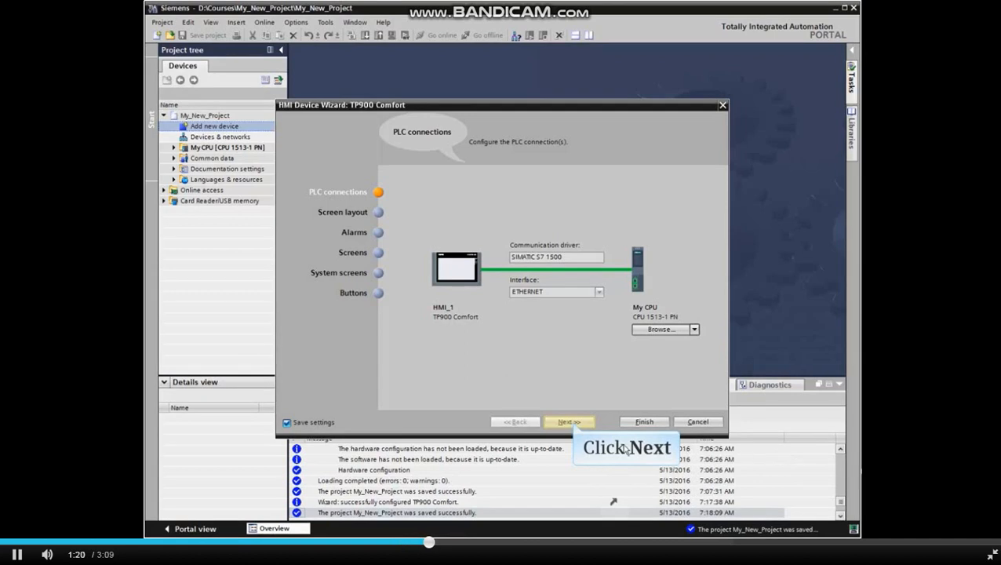
click(568, 420)
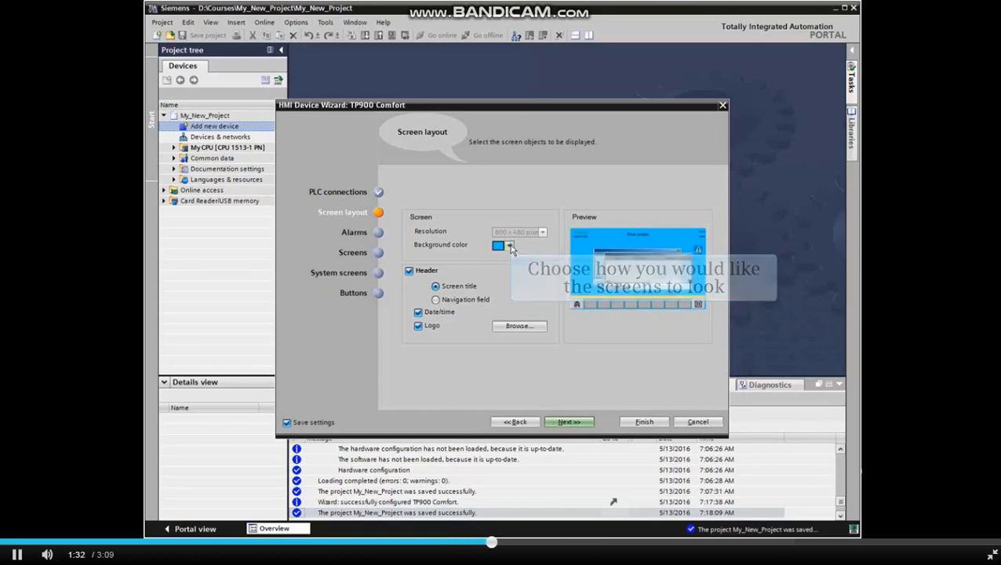
Step: Choose a screen background colour from the palette and advance to the Alarms page
click(509, 245)
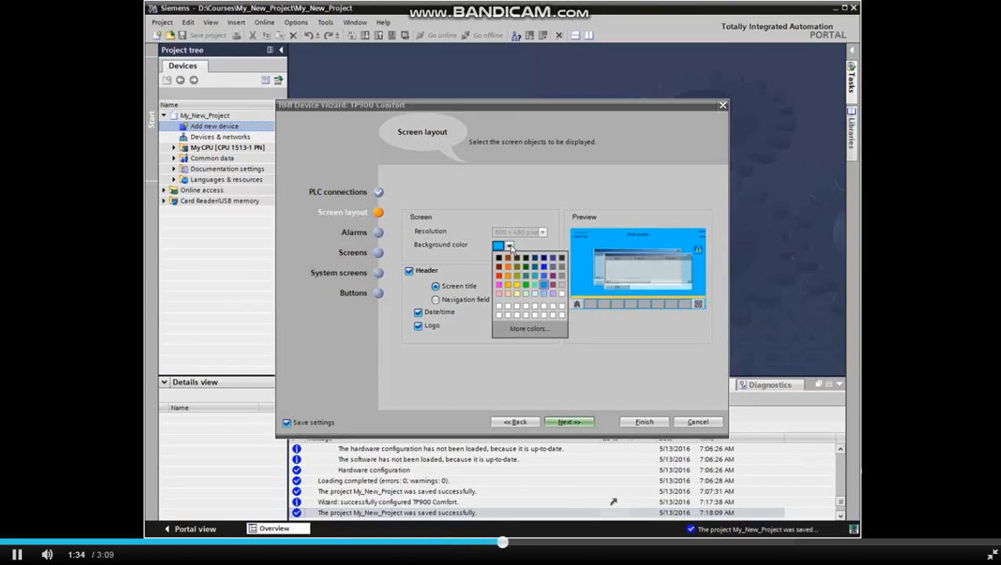
click(543, 284)
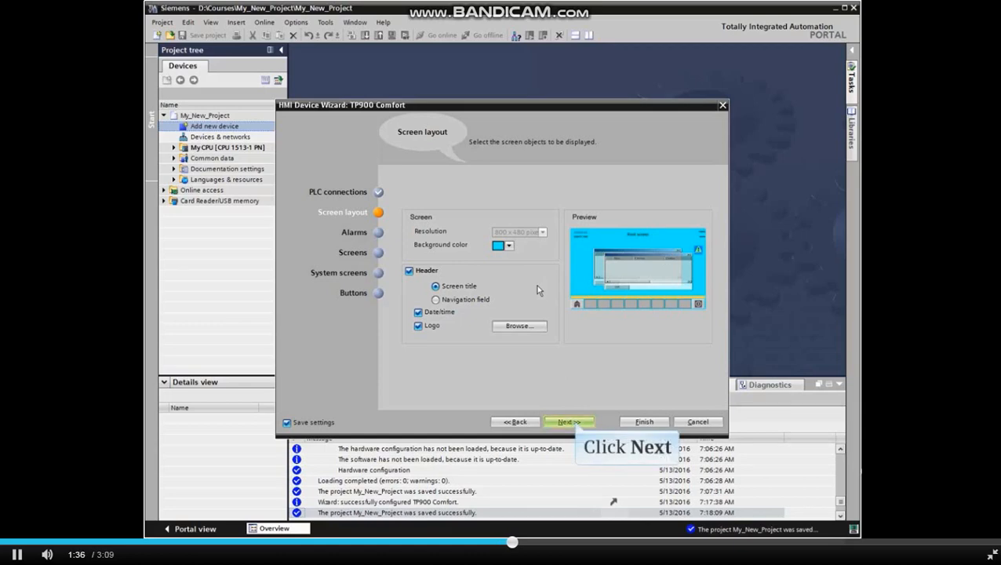
mouse_move(576, 408)
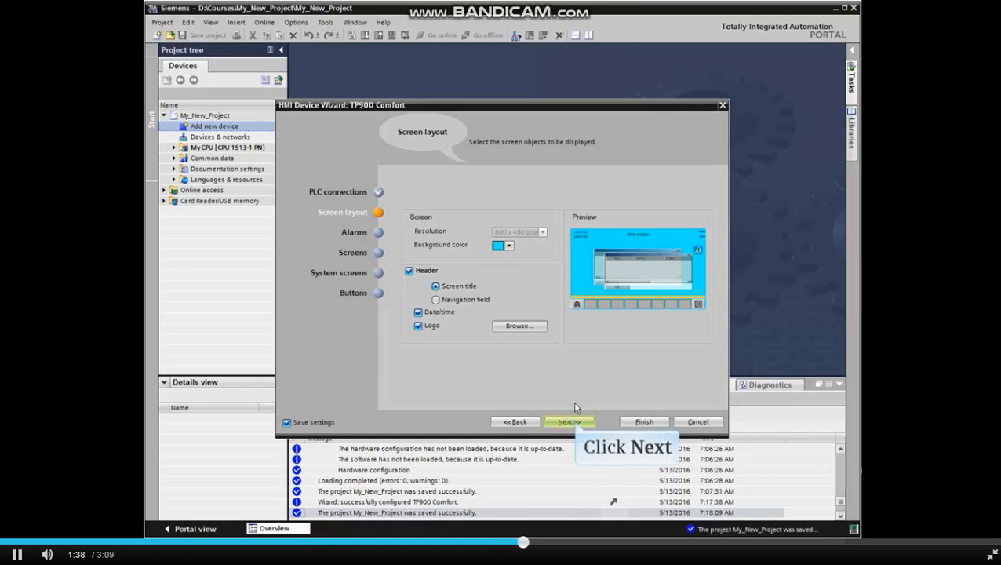
click(570, 421)
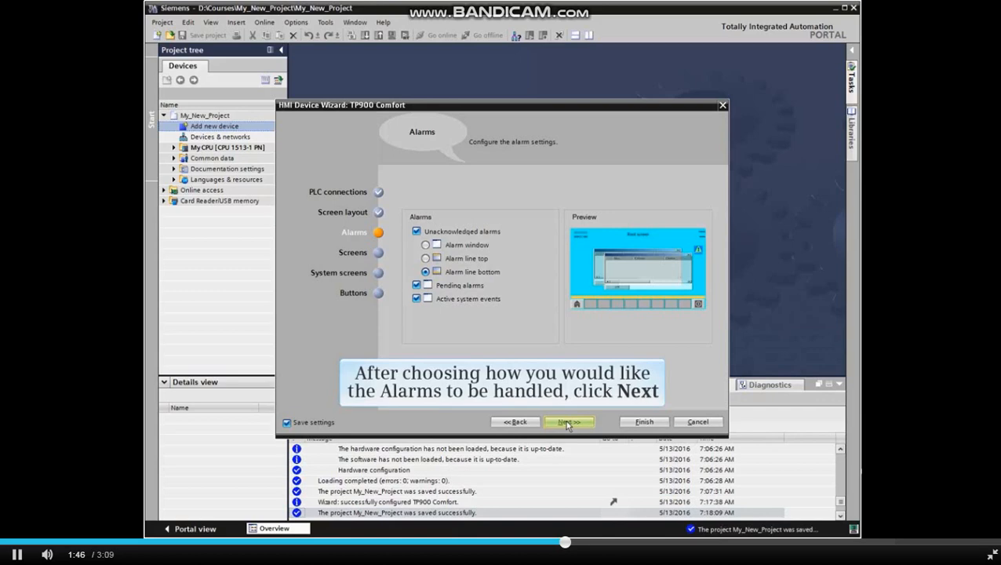
Step: Keep the default alarm options and advance to Screen navigation
click(568, 420)
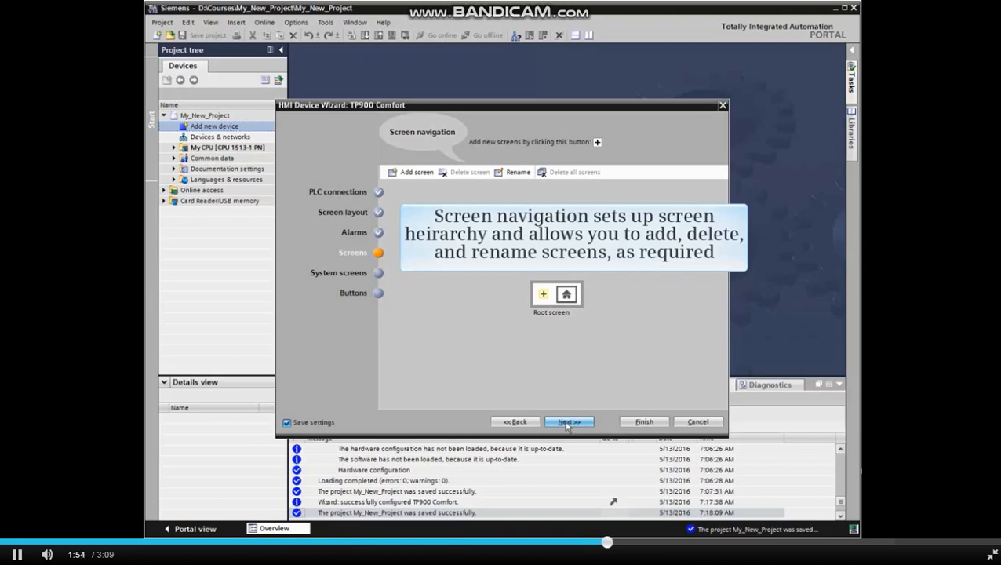
mouse_move(549, 396)
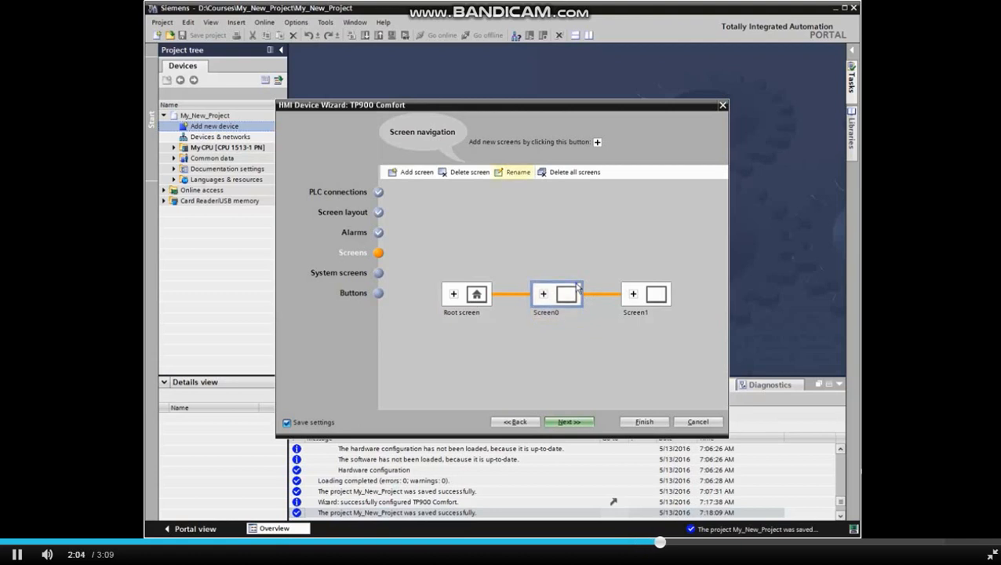
Step: Rename the two new child screens to Control Screen and Count Screen and advance to System screens
click(516, 171)
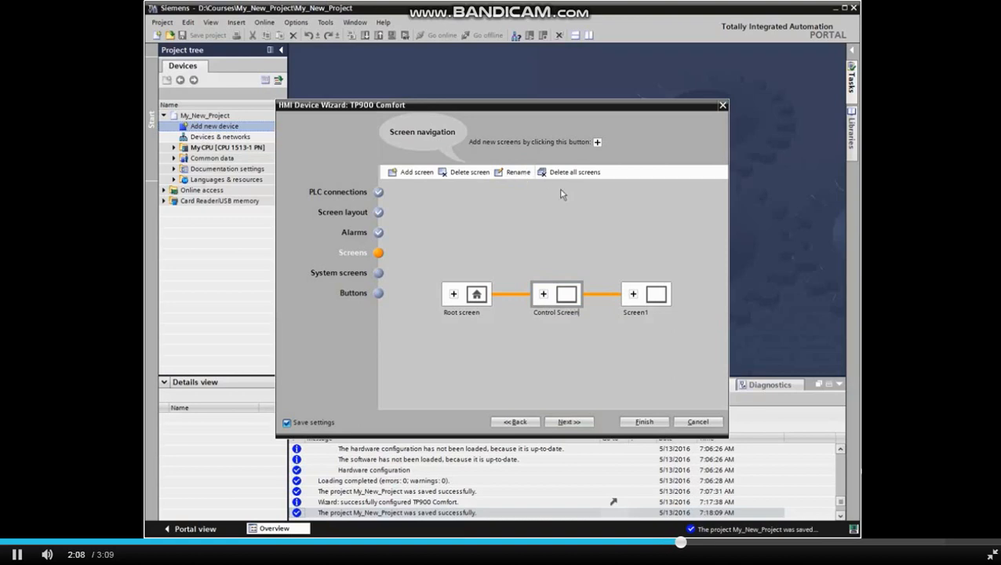
click(645, 295)
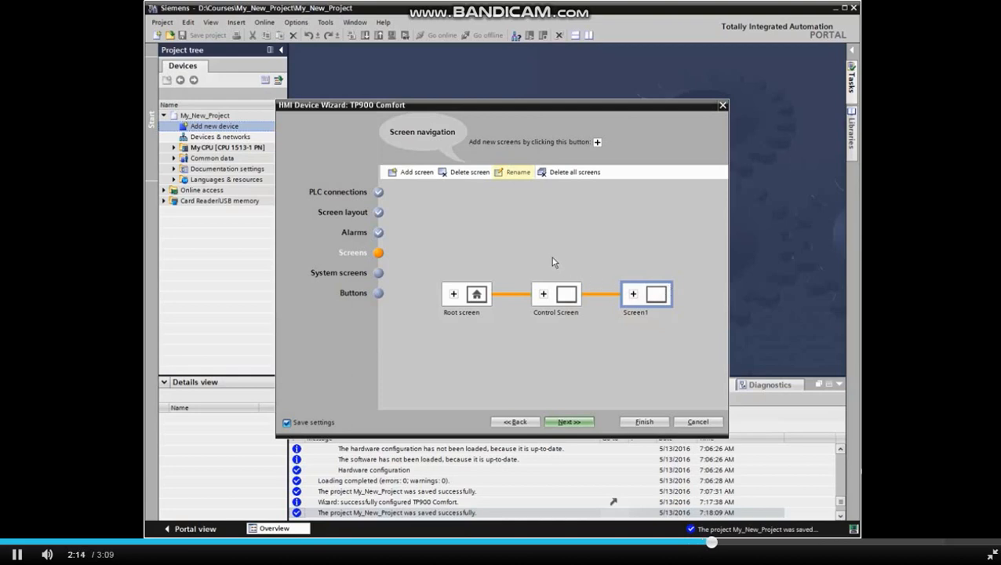
click(516, 171)
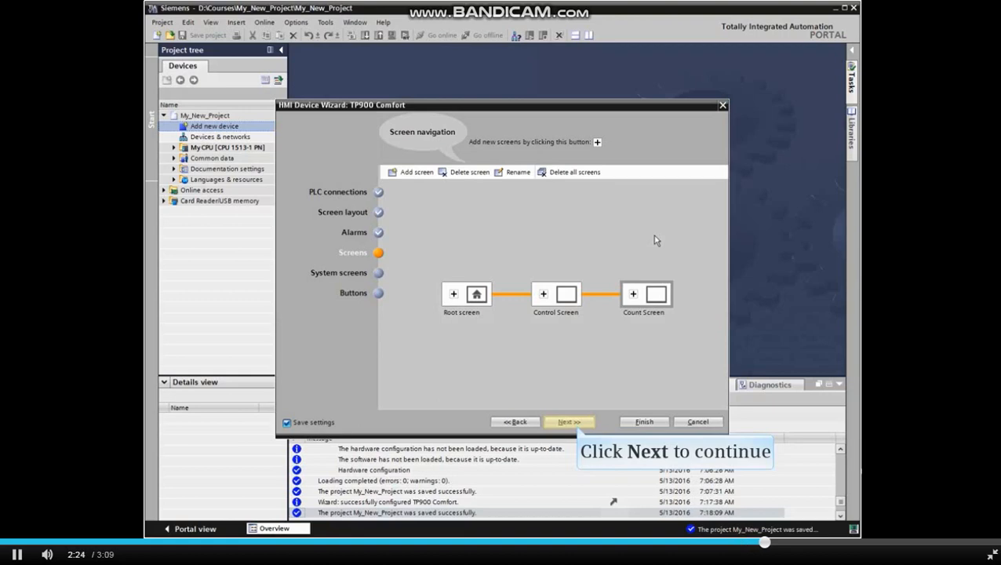
click(569, 421)
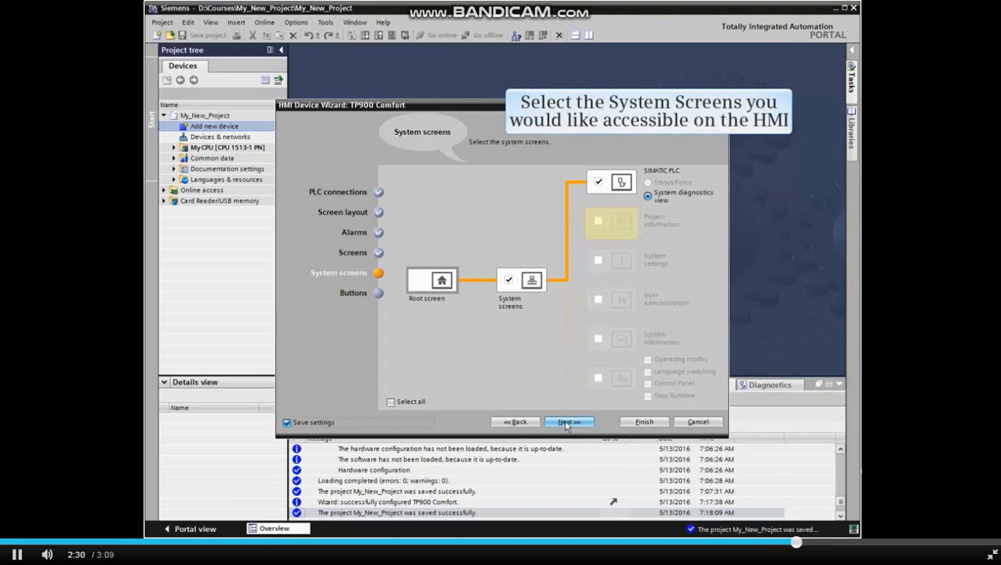
mouse_move(599, 224)
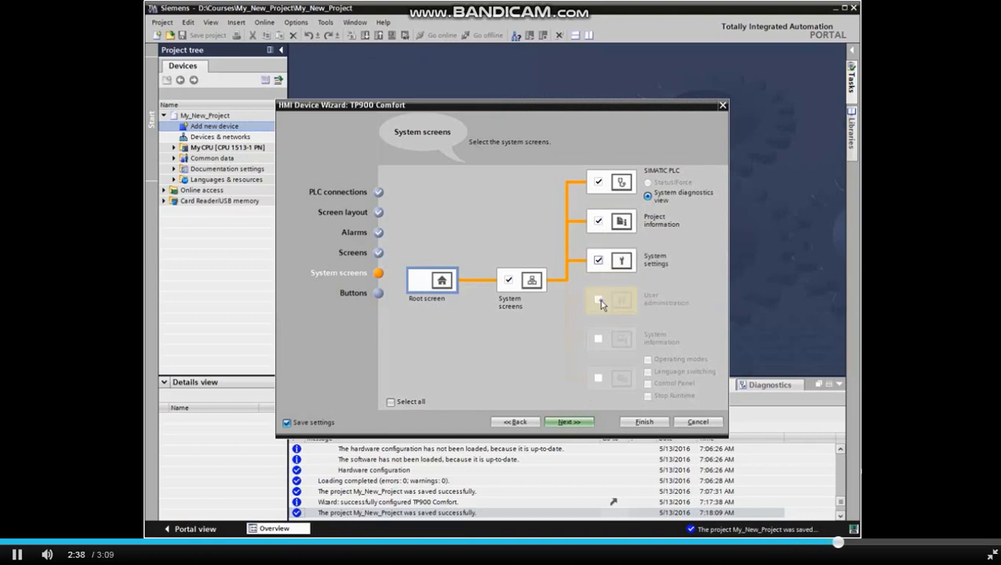
Step: Tick User administration and Select all system screens, then advance to Buttons
click(600, 302)
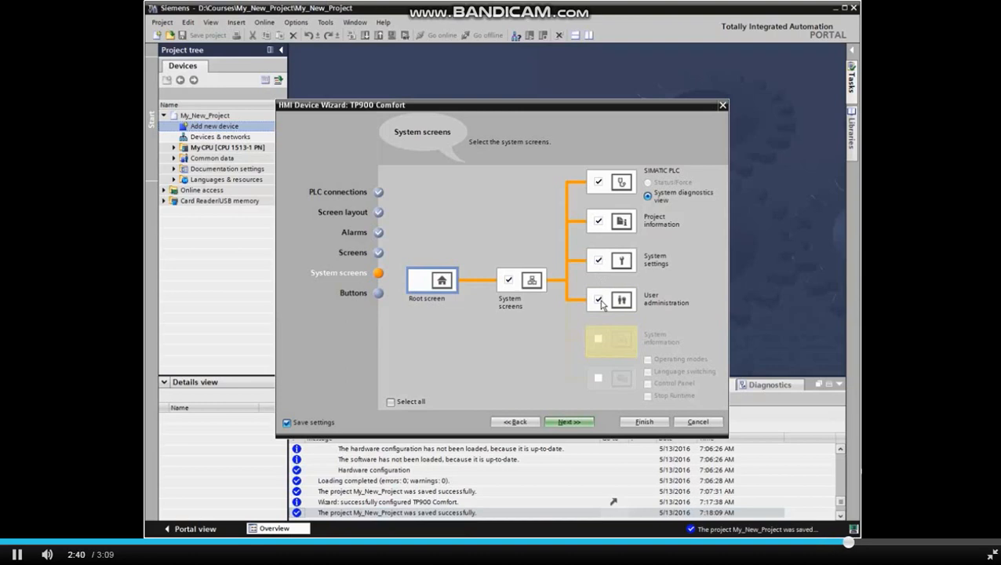
click(599, 339)
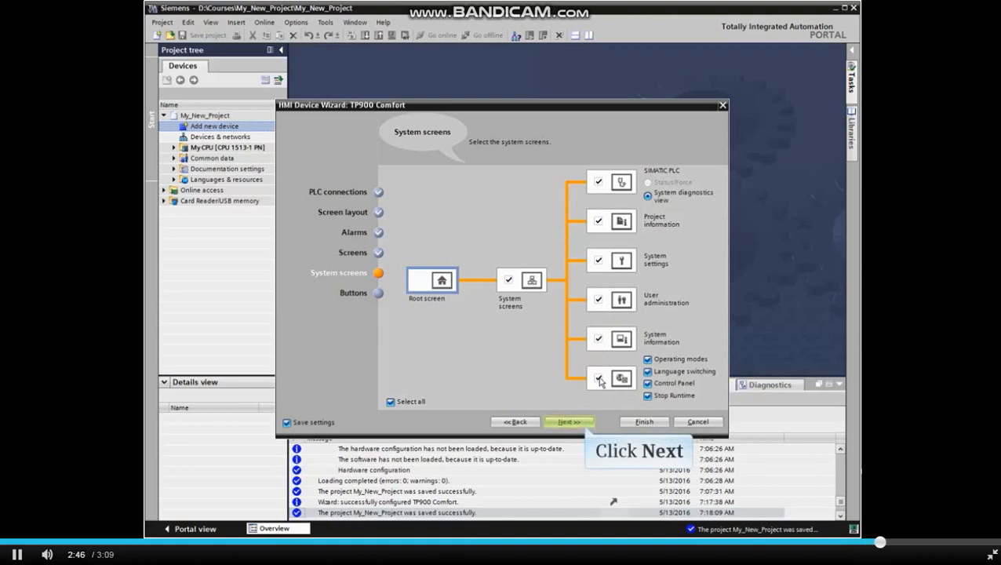
click(570, 421)
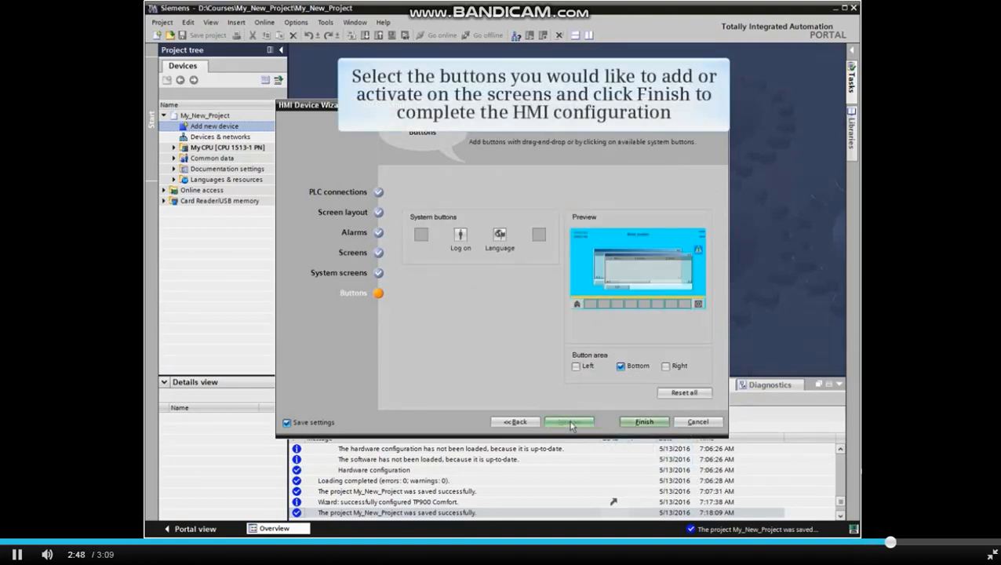